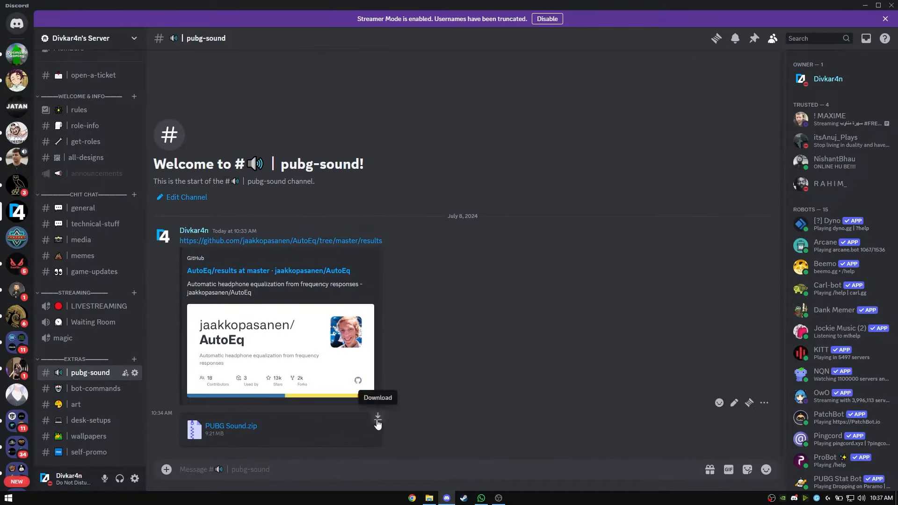
# - Download PUBG Sound.zip from the pubg-sound channel and show it in Downloads
pyautogui.click(377, 415)
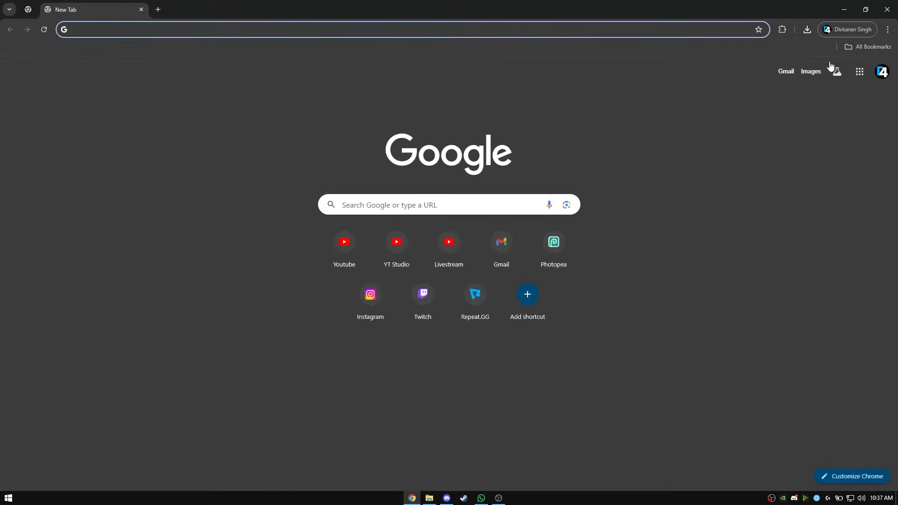
pyautogui.click(807, 29)
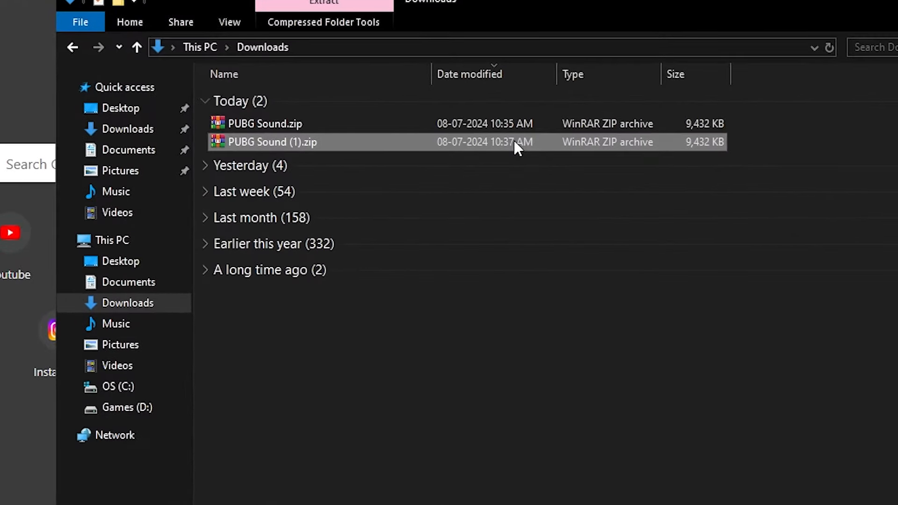
# - Extract the password-protected PUBG Sound (1).zip and enter the PUBG Sound folder
pyautogui.doubleClick(273, 142)
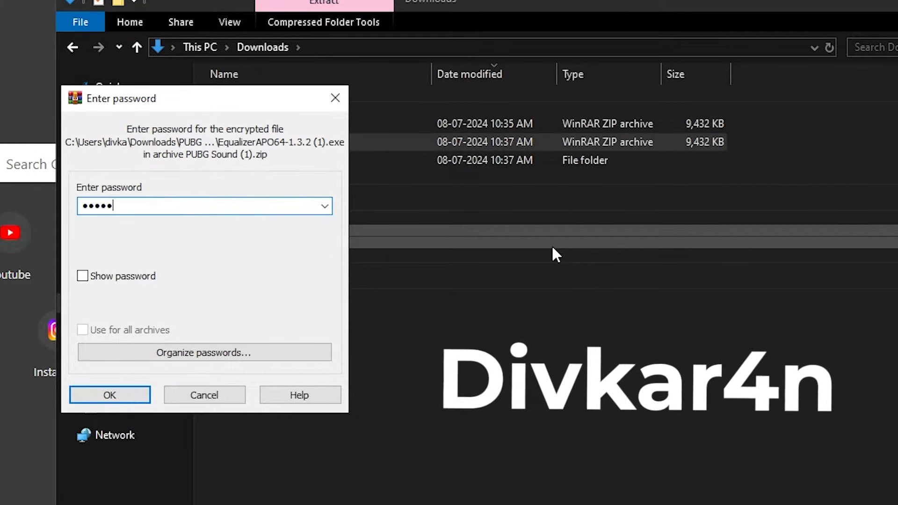
pyautogui.click(110, 395)
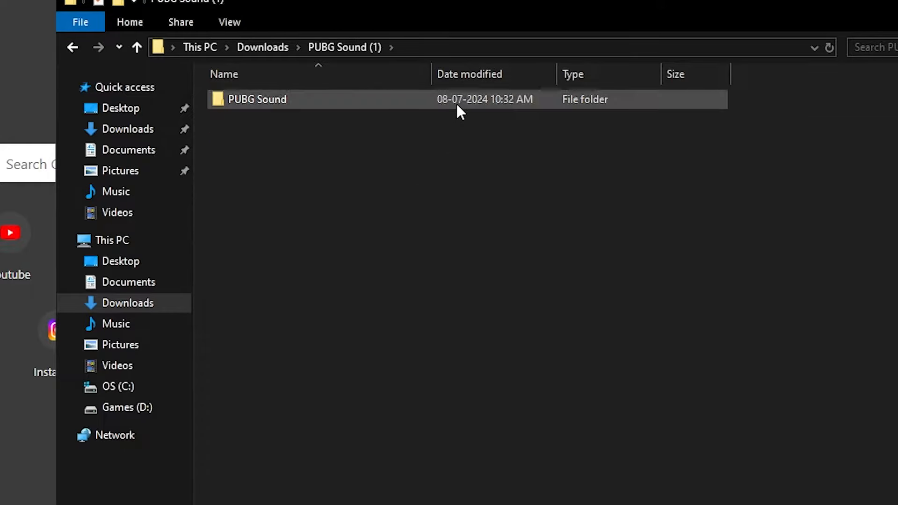
pyautogui.doubleClick(256, 99)
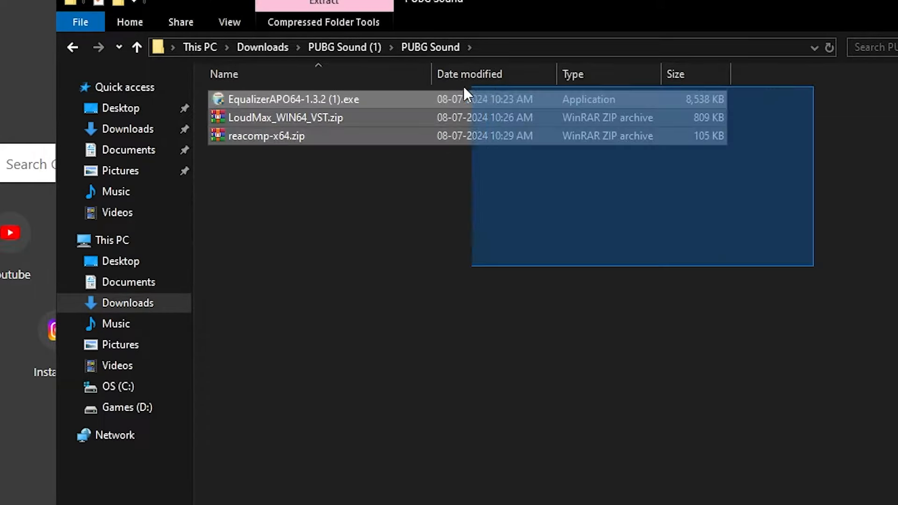
pyautogui.click(294, 99)
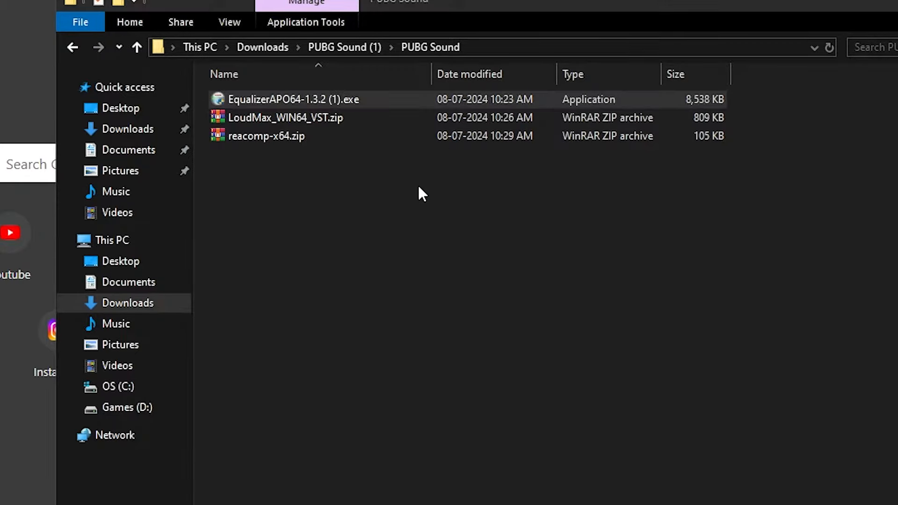
# - Run EqualizerAPO64-1.3.2.exe, accept the license, install with troubleshooting SFX/EFX options and finish
pyautogui.doubleClick(294, 99)
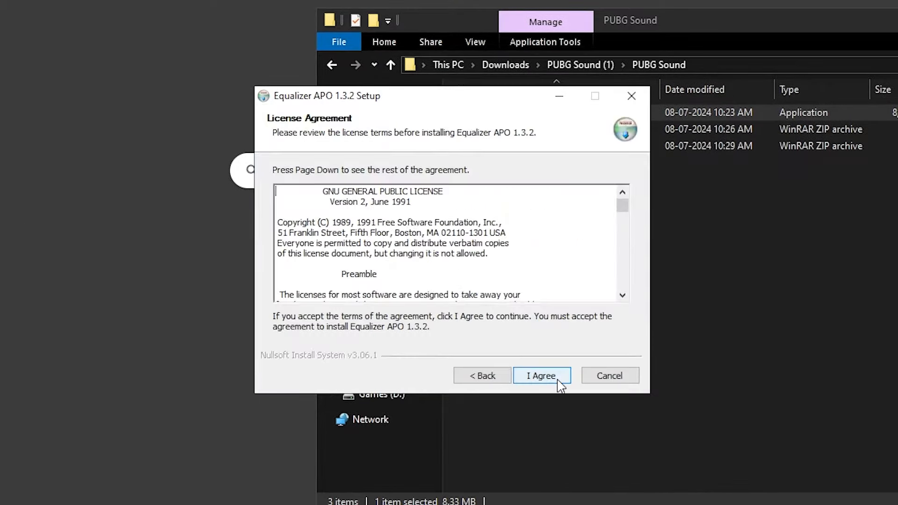
pyautogui.click(540, 376)
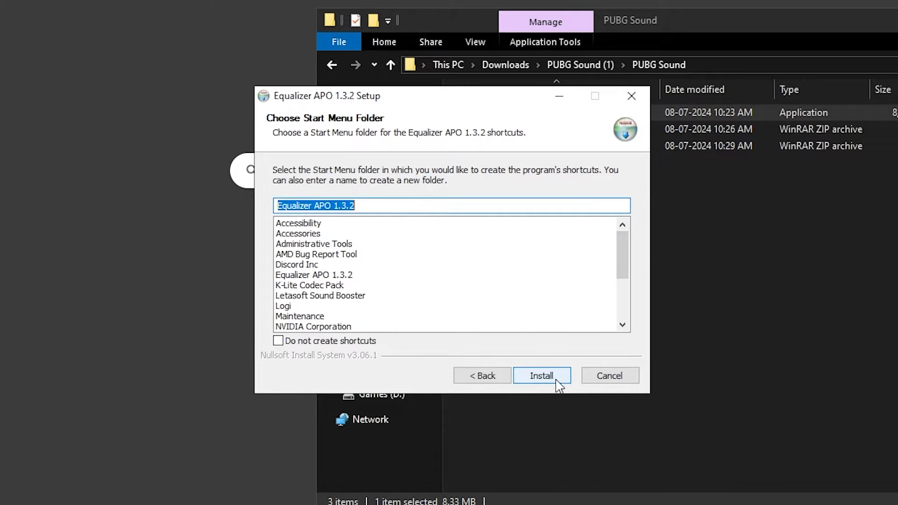
pyautogui.click(540, 376)
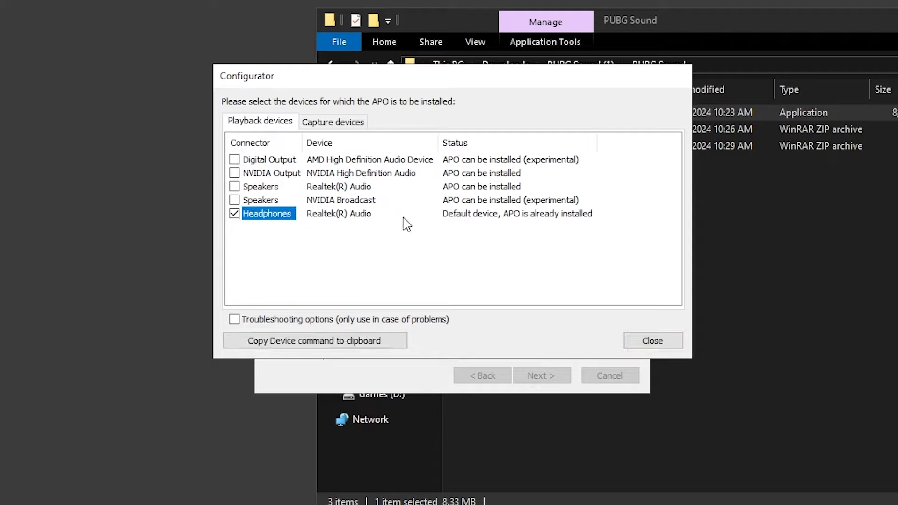
pyautogui.moveTo(281, 296)
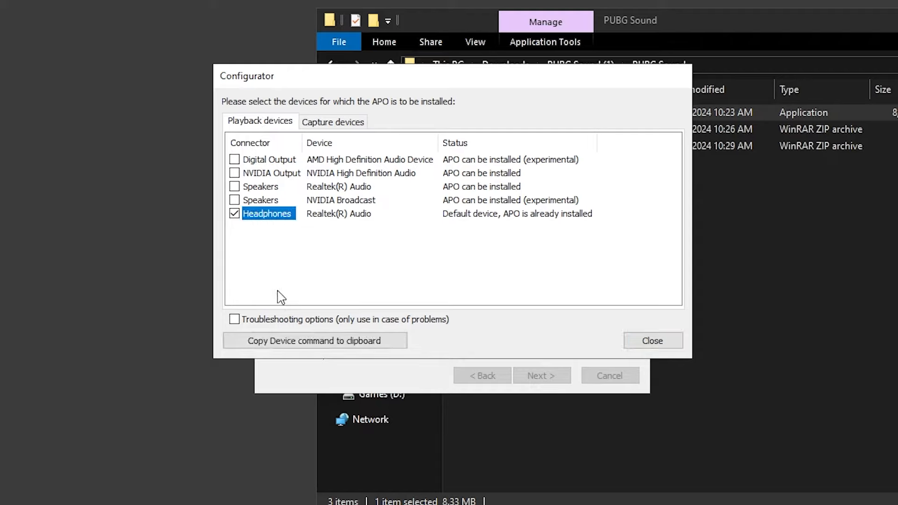
pyautogui.click(234, 319)
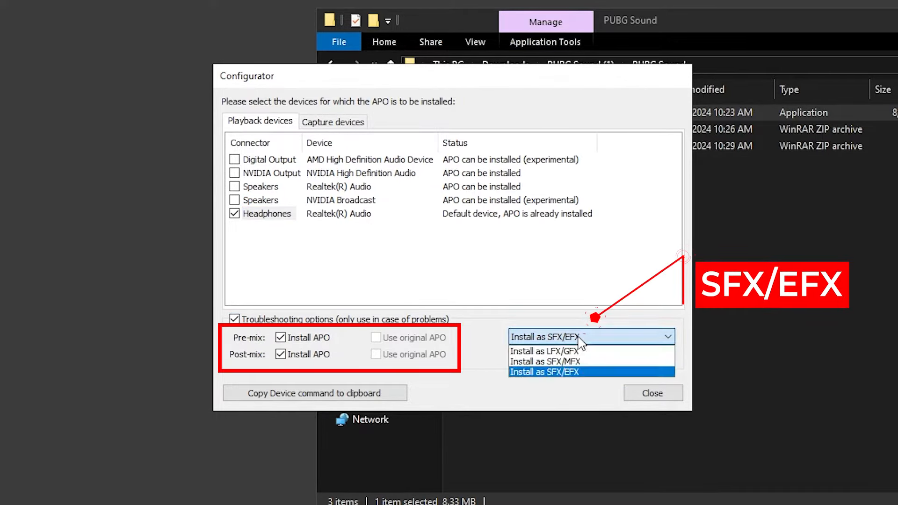
pyautogui.moveTo(606, 380)
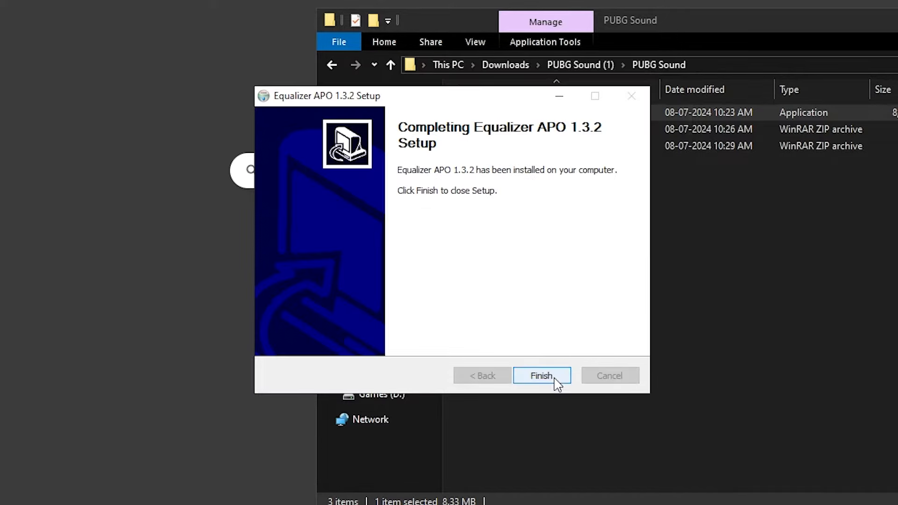
pyautogui.click(541, 376)
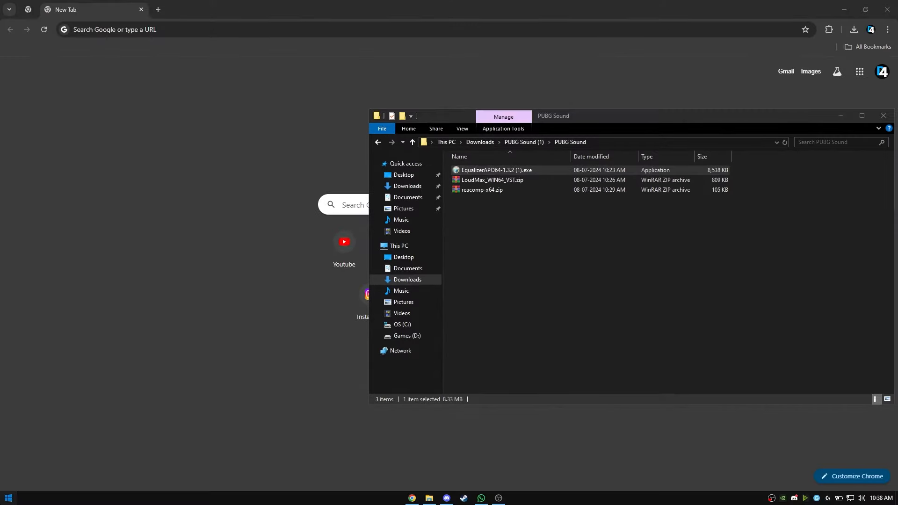
# - In the Configuration Editor, add a Device entry targeting the Realtek headphones
pyautogui.click(8, 496)
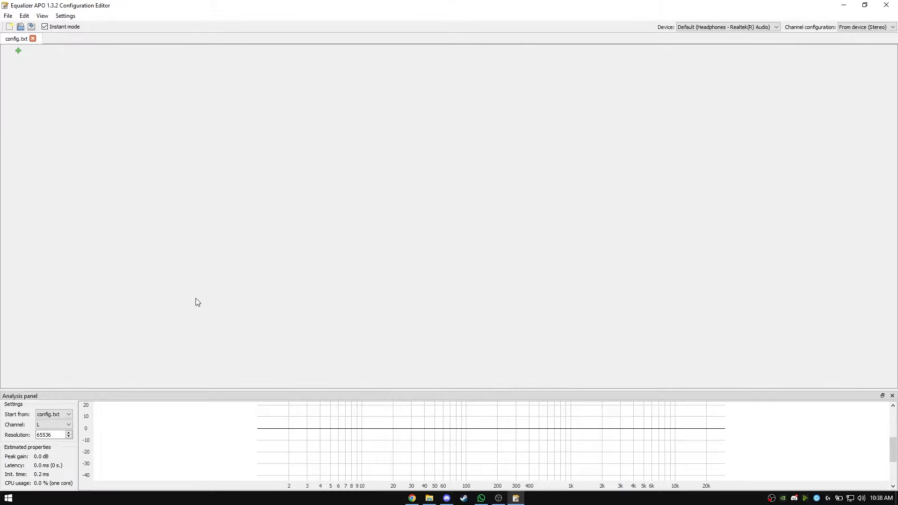
pyautogui.click(17, 50)
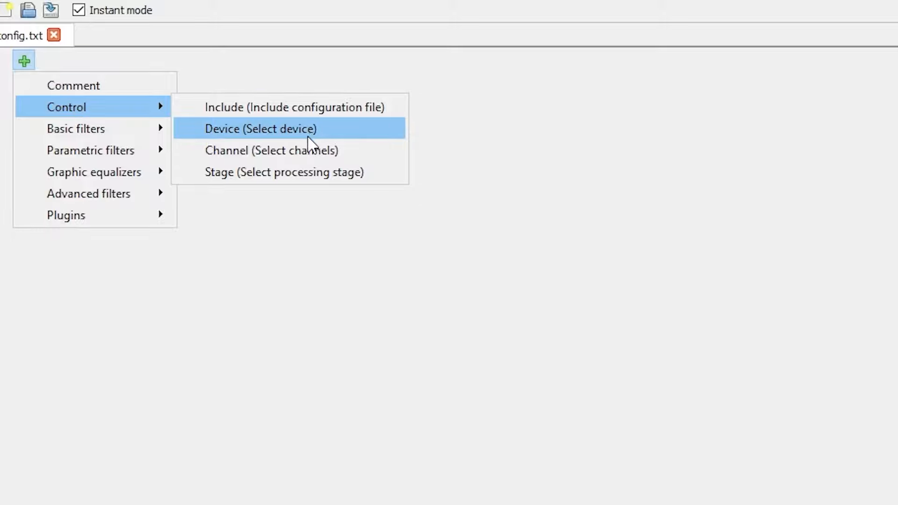
pyautogui.click(260, 128)
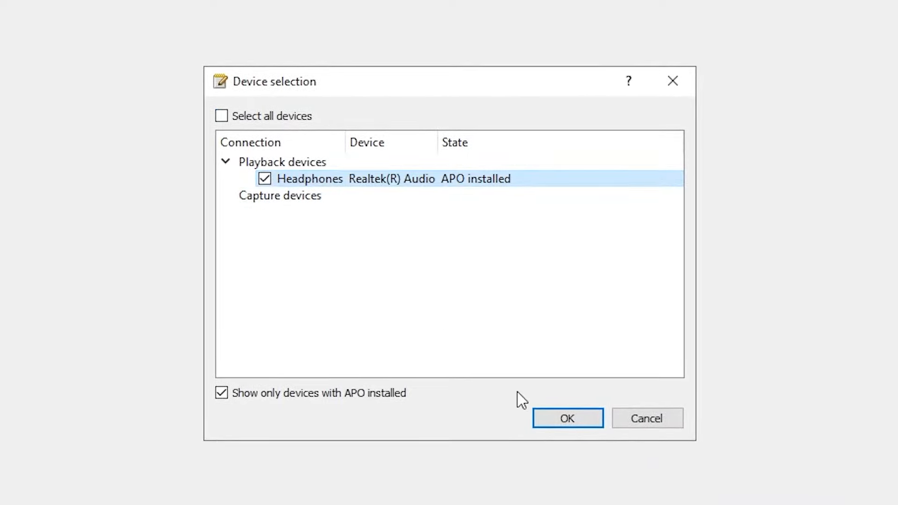
pyautogui.click(567, 419)
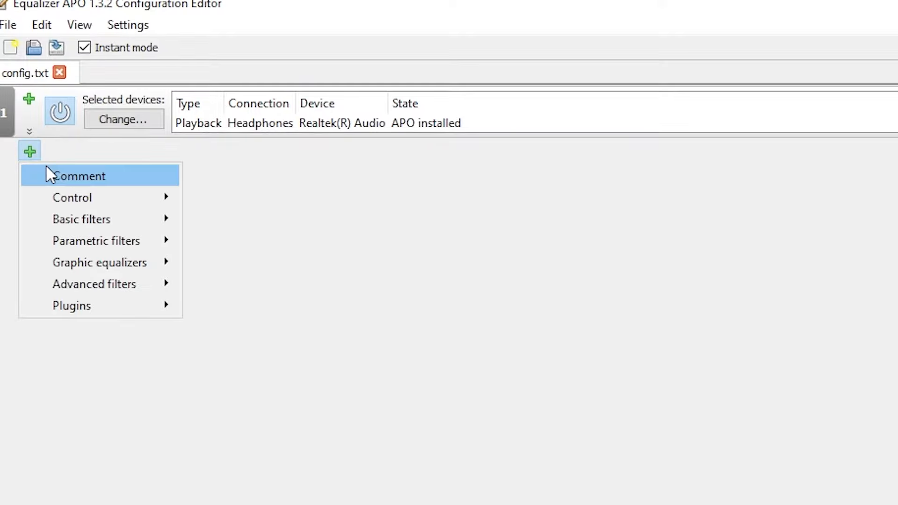
pyautogui.moveTo(100, 262)
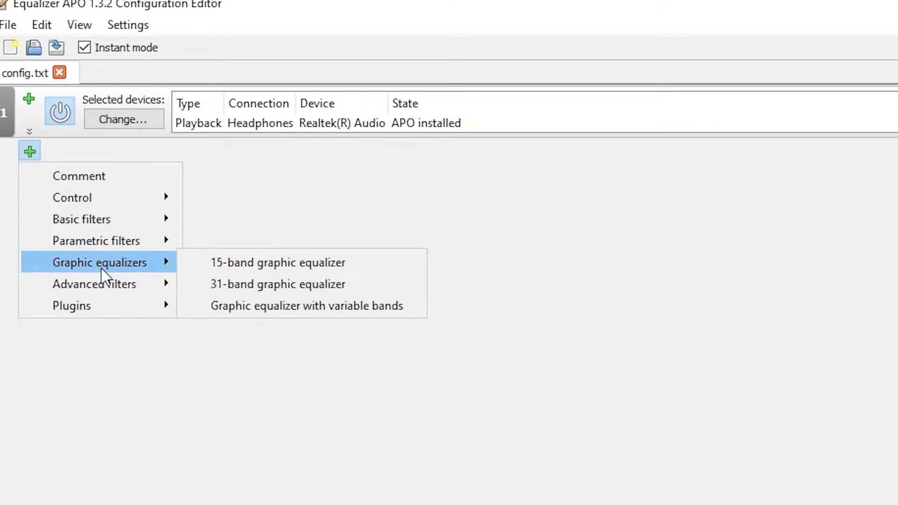
# - Add a graphic equalizer with variable bands, then follow the AutoEq results link from Discord
pyautogui.click(306, 305)
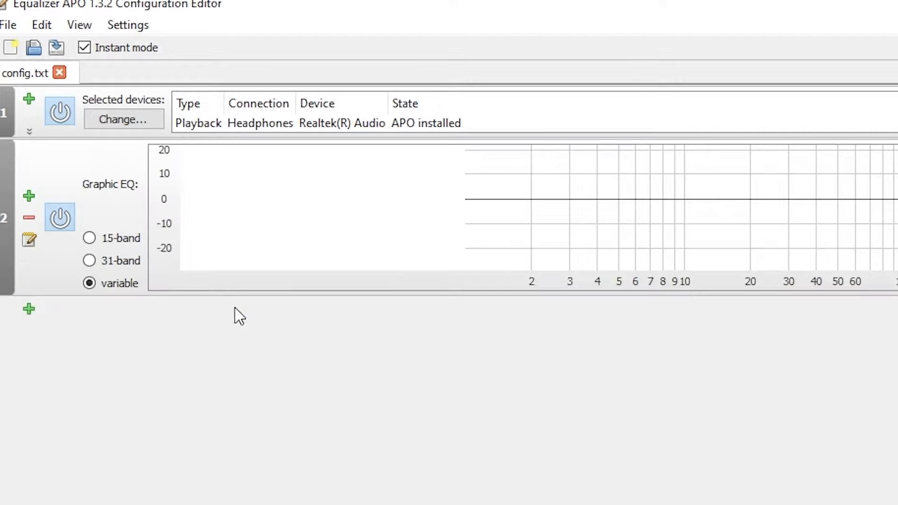
pyautogui.click(445, 498)
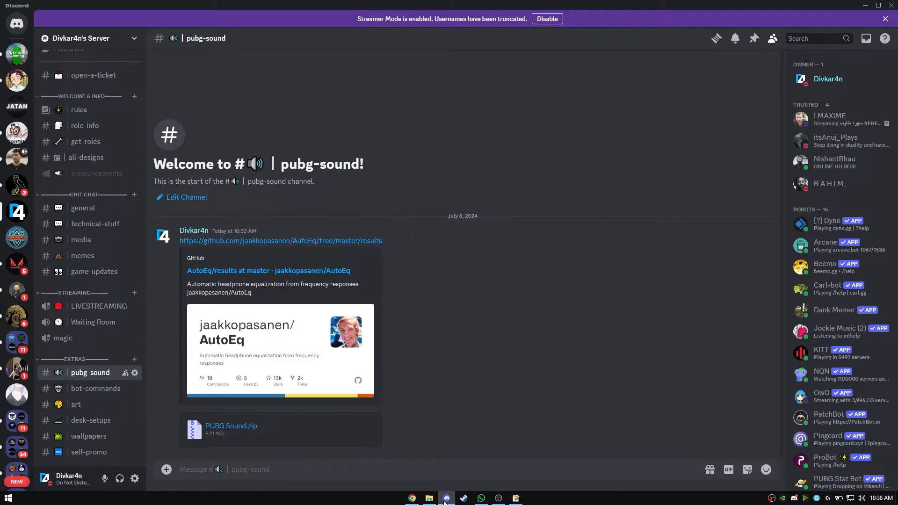
pyautogui.moveTo(335, 249)
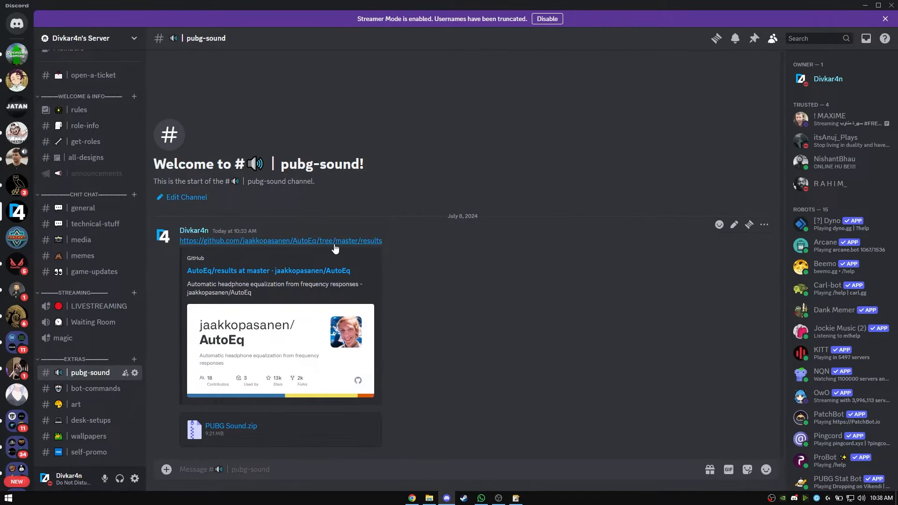
pyautogui.click(279, 240)
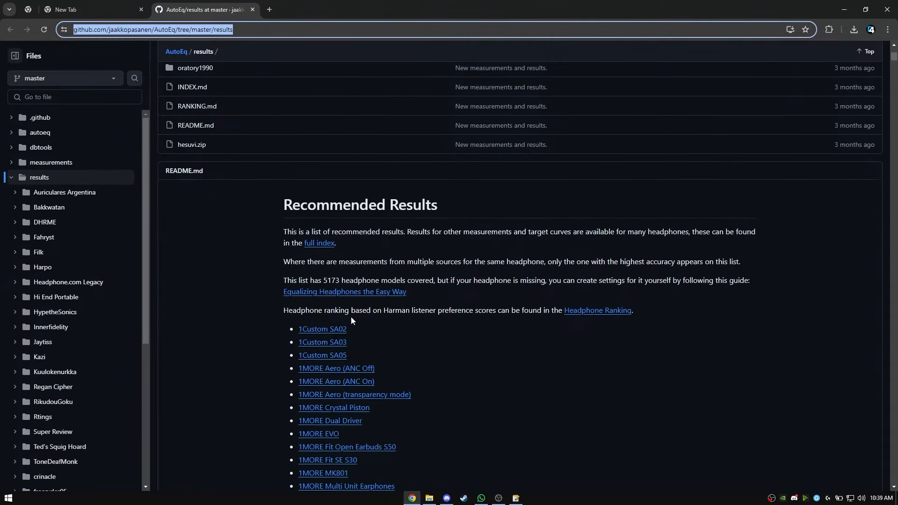
# - Search the AutoEq results page for qkkz, Sennheiser and Bose entries
pyautogui.press('ctrl+f')
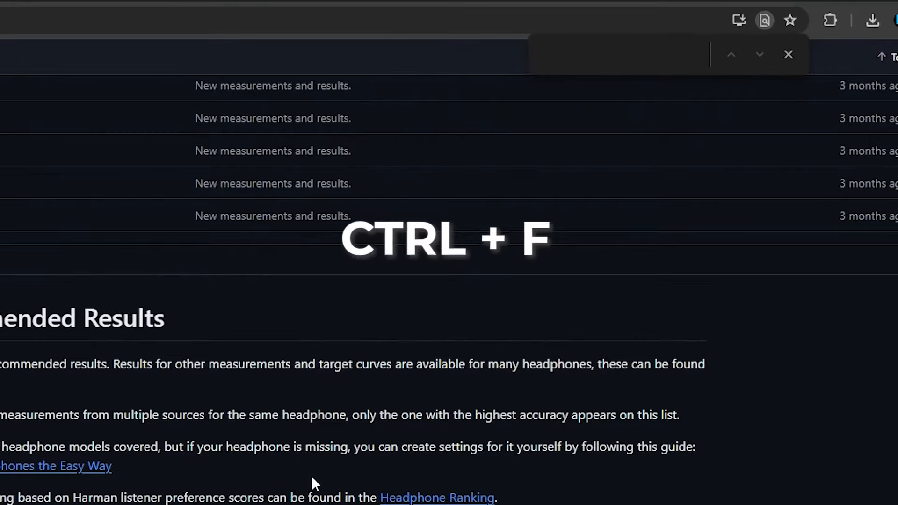
pyautogui.write('qkkz')
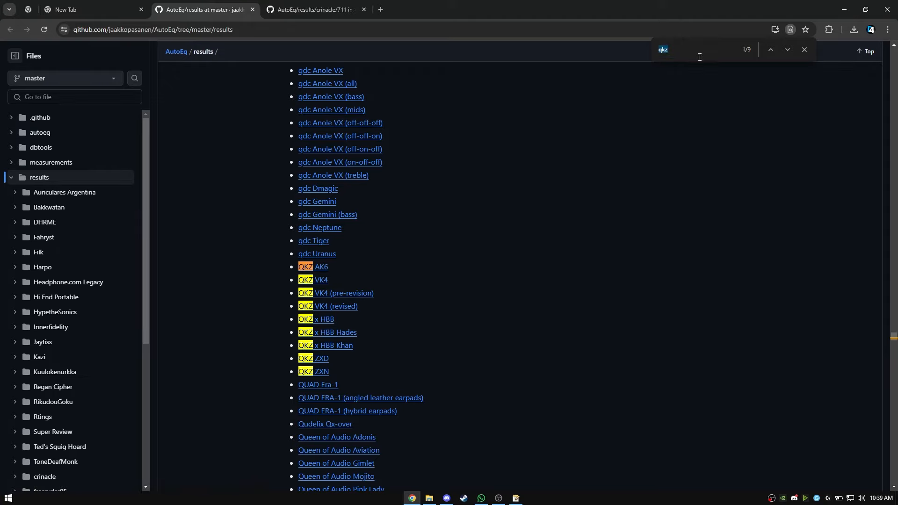
pyautogui.write('sennhe')
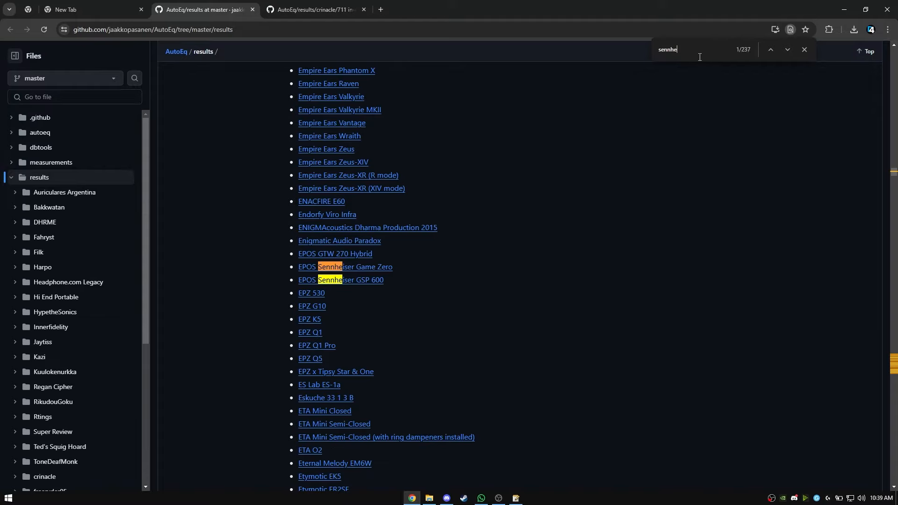
pyautogui.click(788, 49)
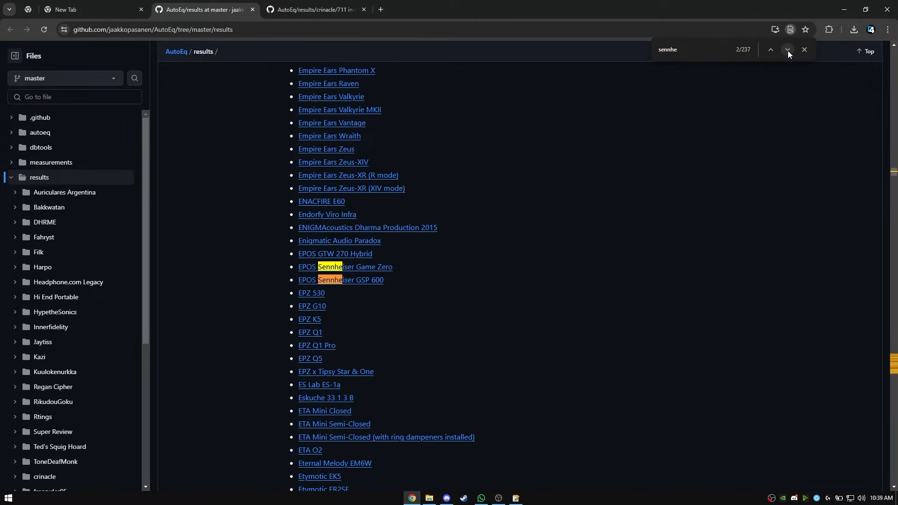
pyautogui.click(787, 49)
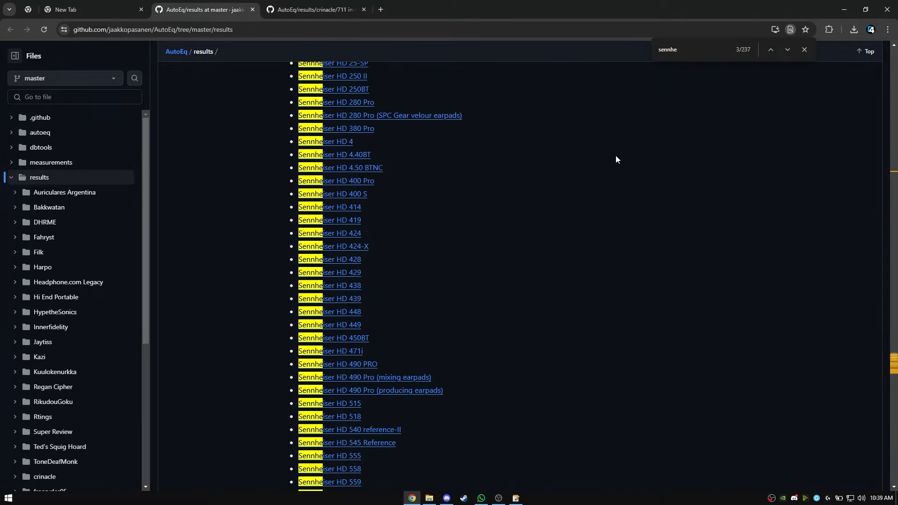
pyautogui.moveTo(770, 50)
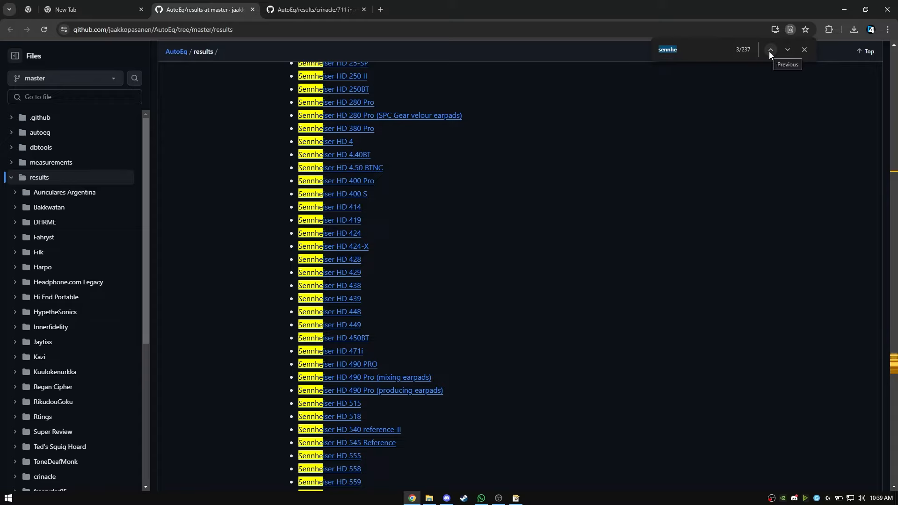
pyautogui.write('bose')
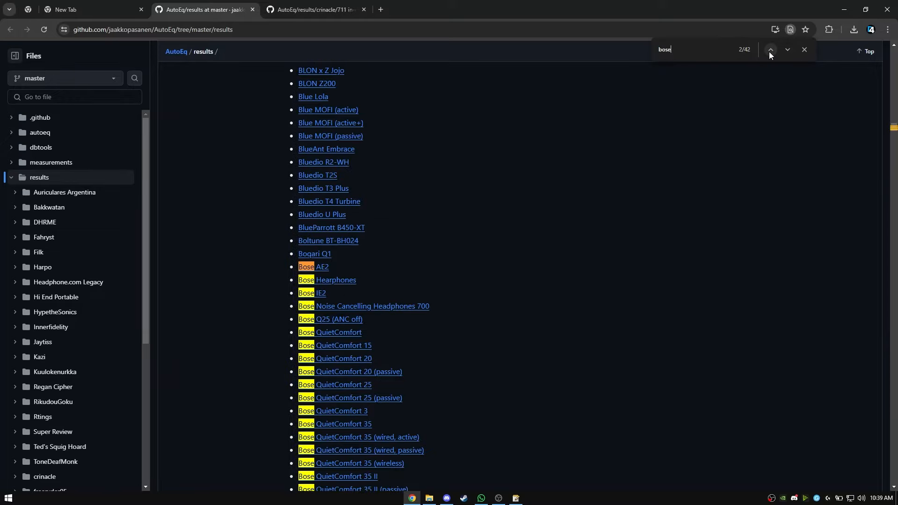
pyautogui.scroll(-3)
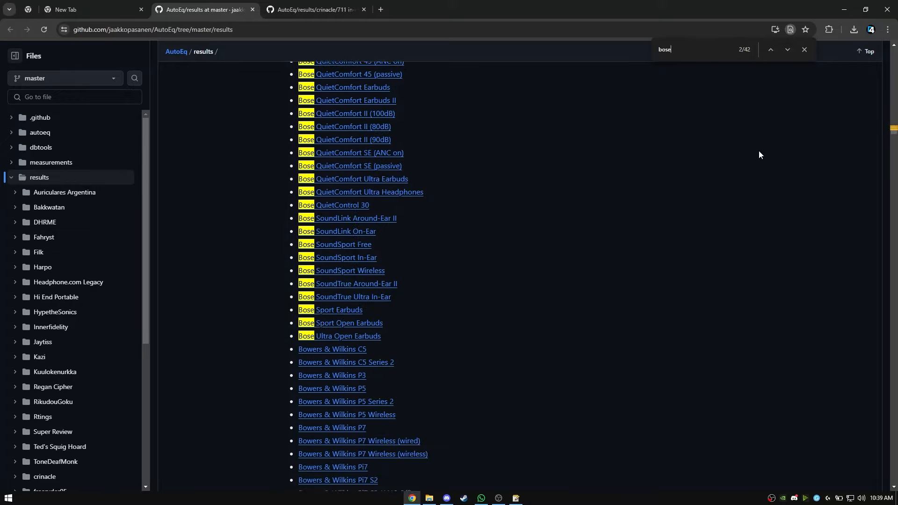
# - Enter the QKZ x HBB results folder and view QKZ x HBB GraphicEQ.txt
pyautogui.click(311, 9)
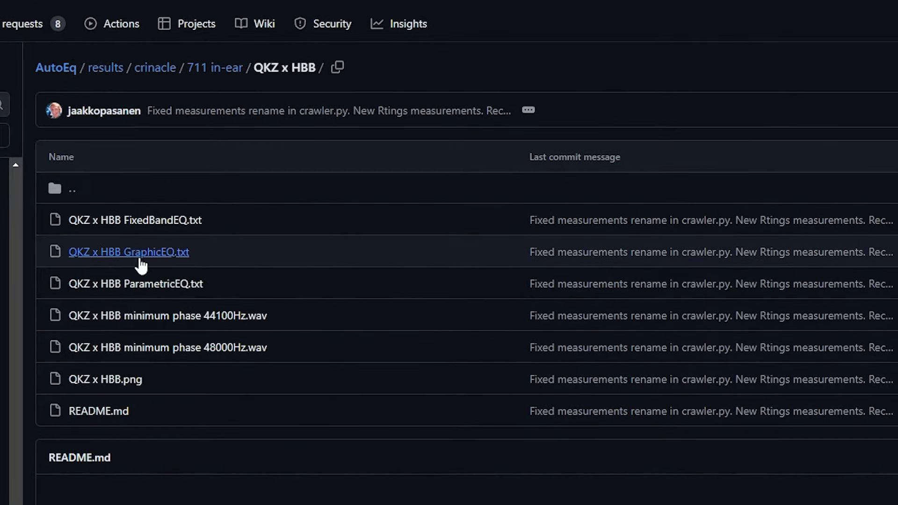
pyautogui.click(128, 251)
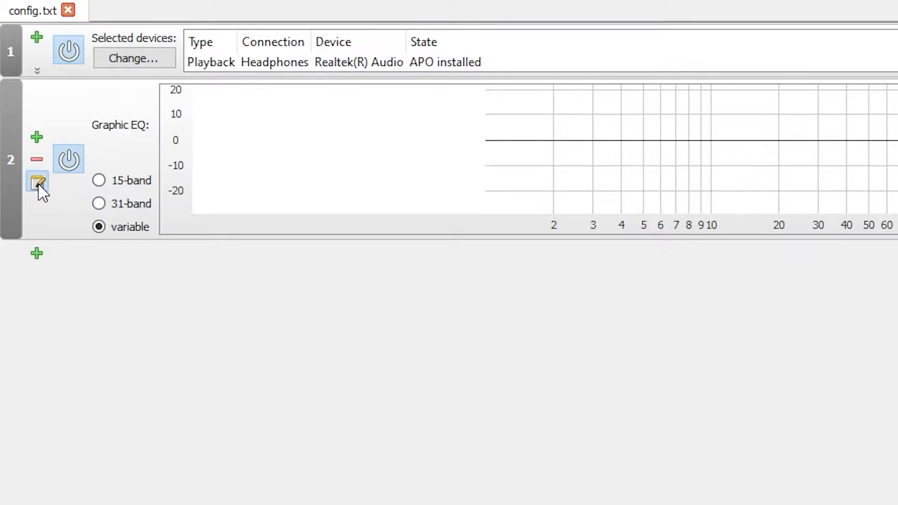
# - Edit the Graphic EQ filter with the AutoEq QKZ x HBB correction curve
pyautogui.click(38, 182)
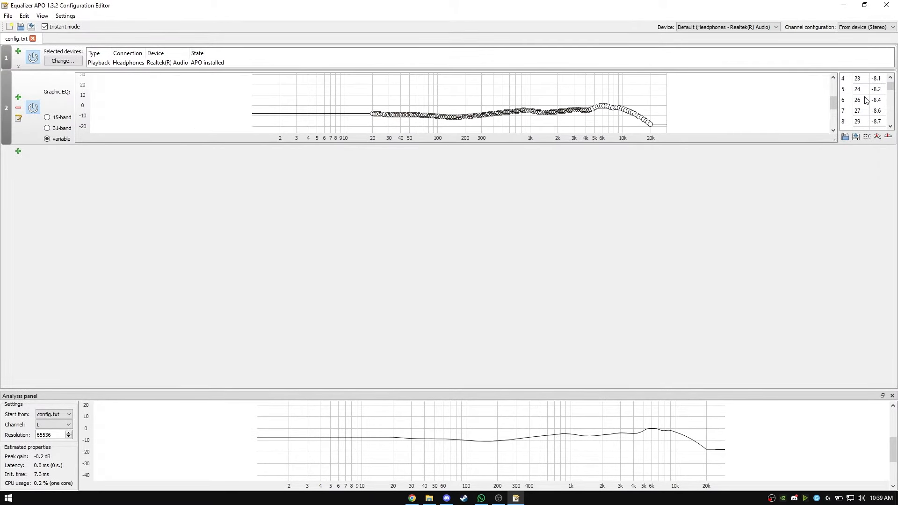
pyautogui.scroll(-3)
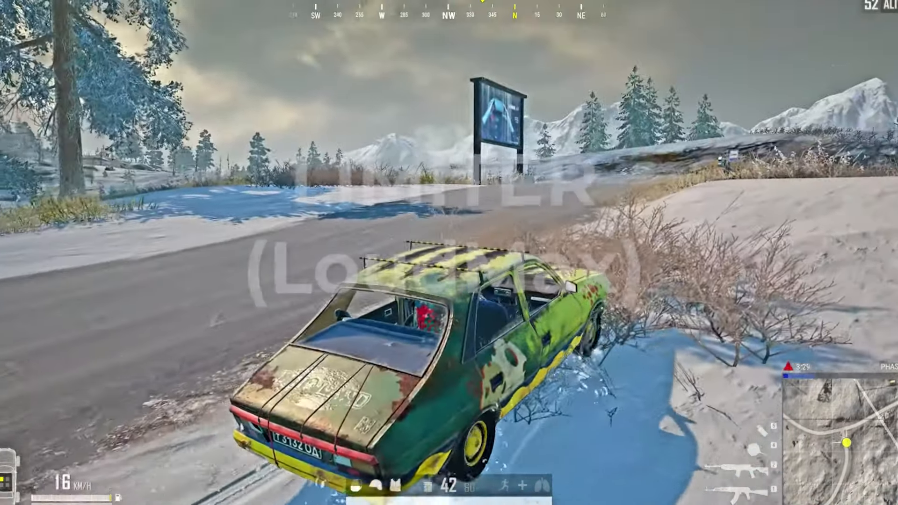
pyautogui.press('w')
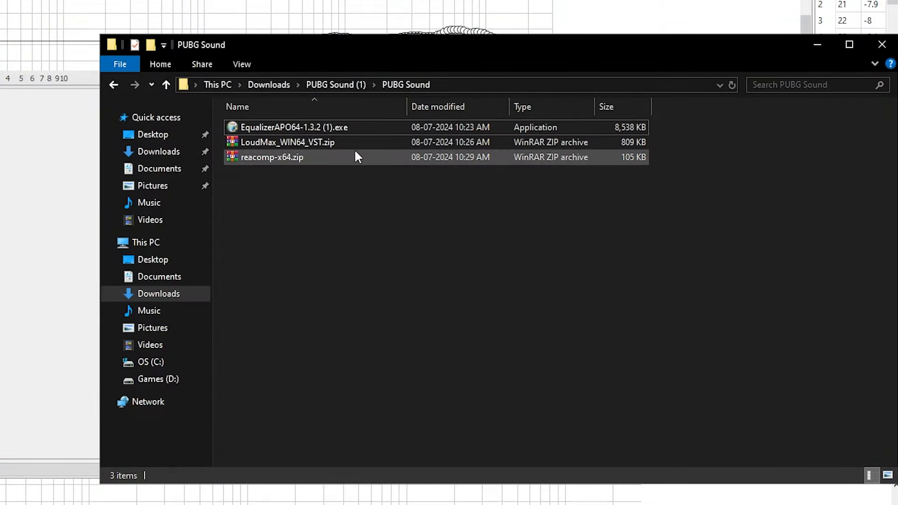
# - Extract LoudMax_WIN64_VST.zip and copy LoudMax64.dll toward C:\Program Files\EqualizerAPO
pyautogui.click(287, 142)
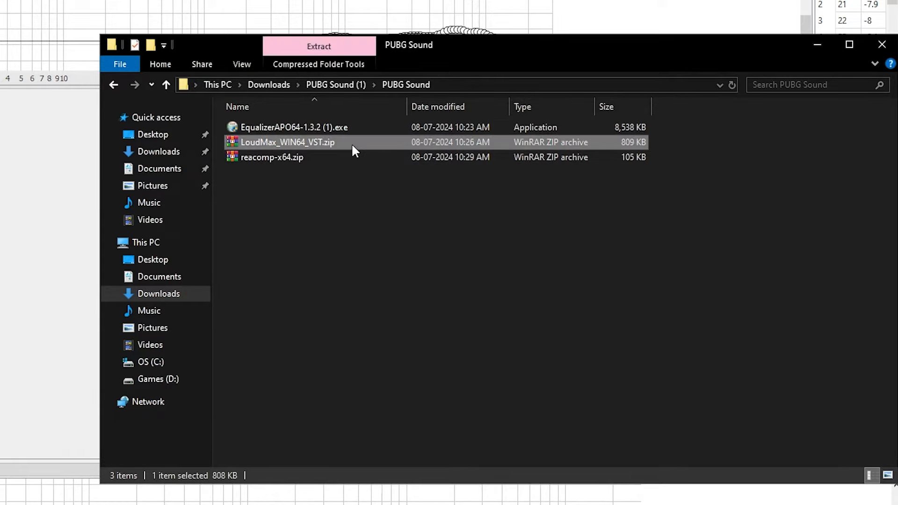
pyautogui.moveTo(394, 218)
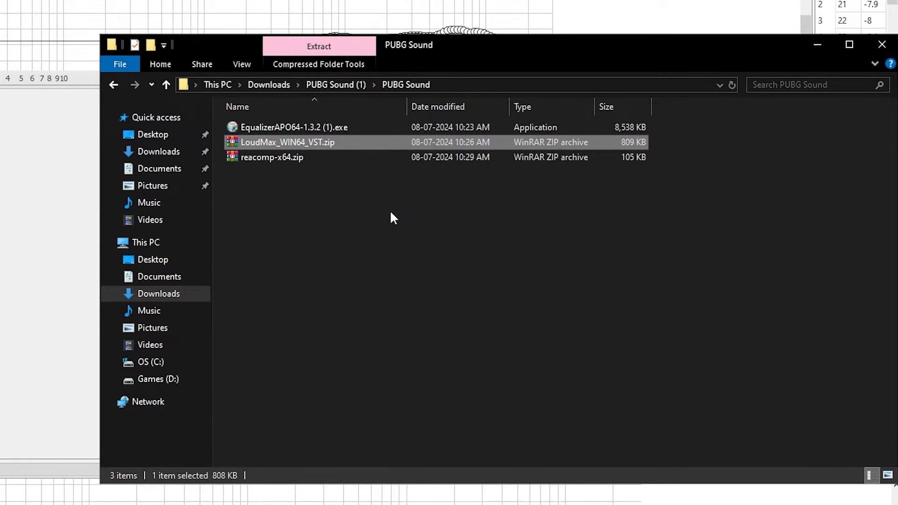
pyautogui.doubleClick(287, 142)
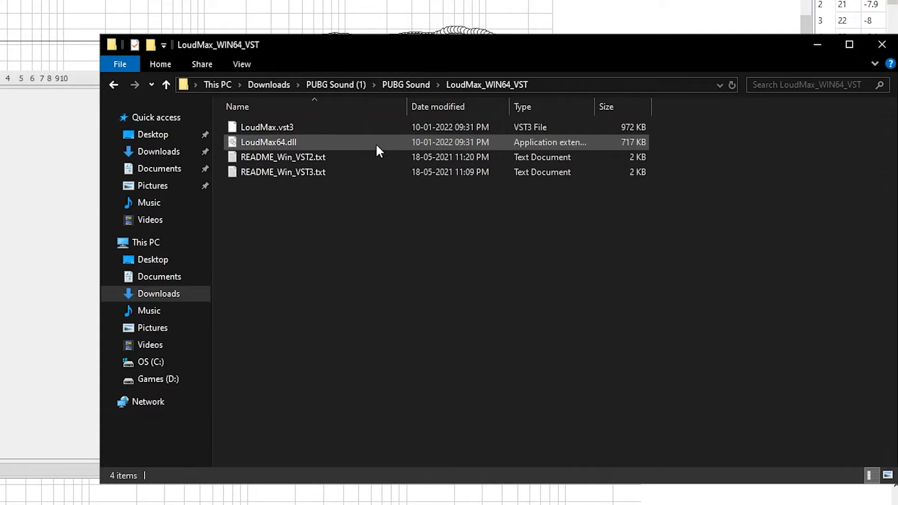
pyautogui.click(268, 142)
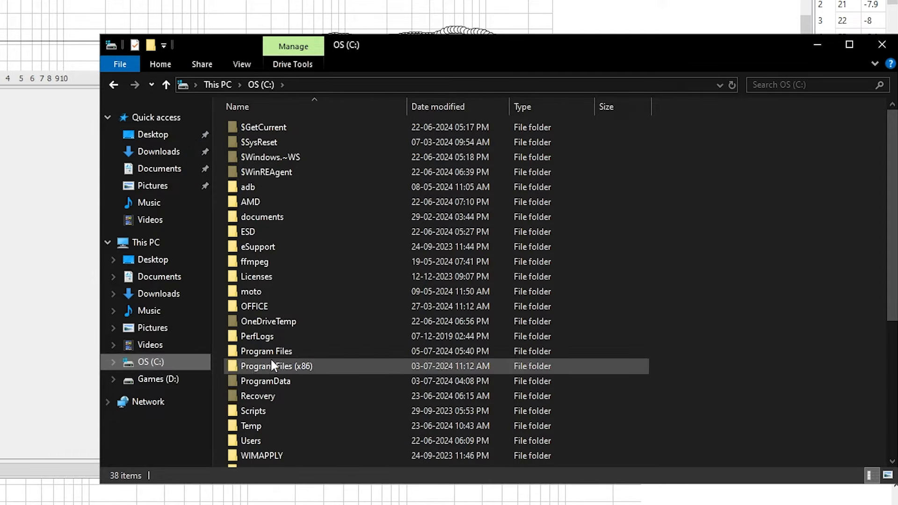
pyautogui.doubleClick(265, 351)
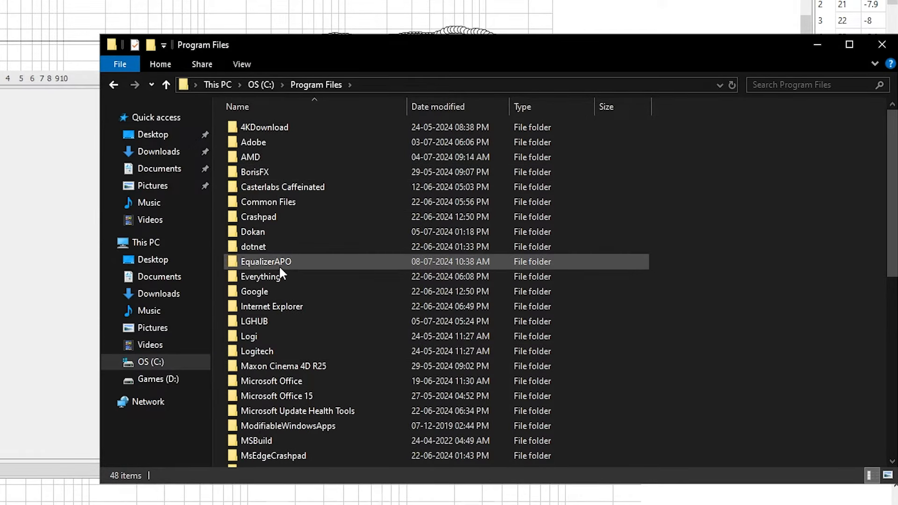
pyautogui.doubleClick(266, 262)
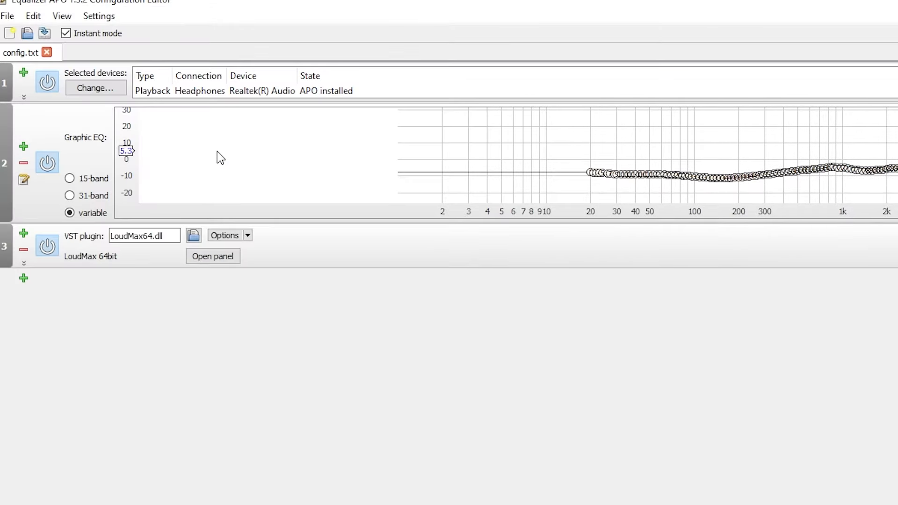
# - In the LoudMax panel, enable ISP and lower the threshold slider to -21.2 dB
pyautogui.click(212, 257)
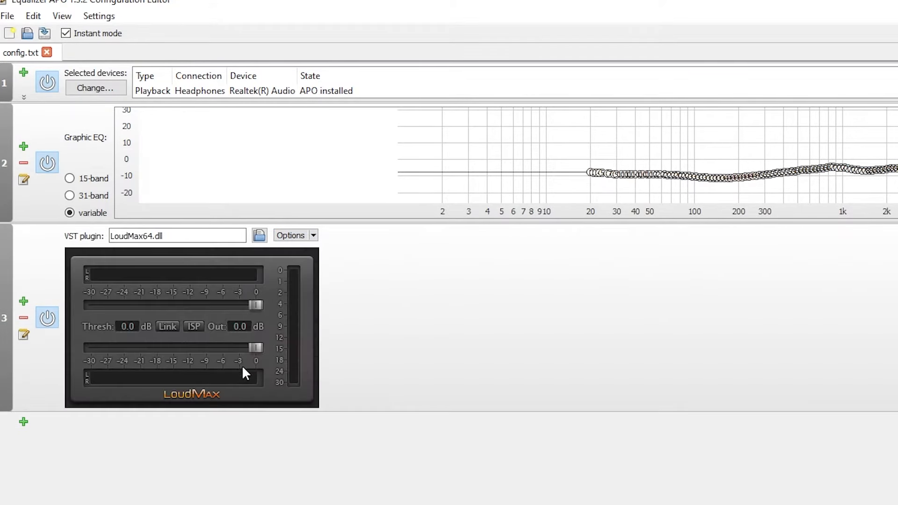
pyautogui.click(193, 326)
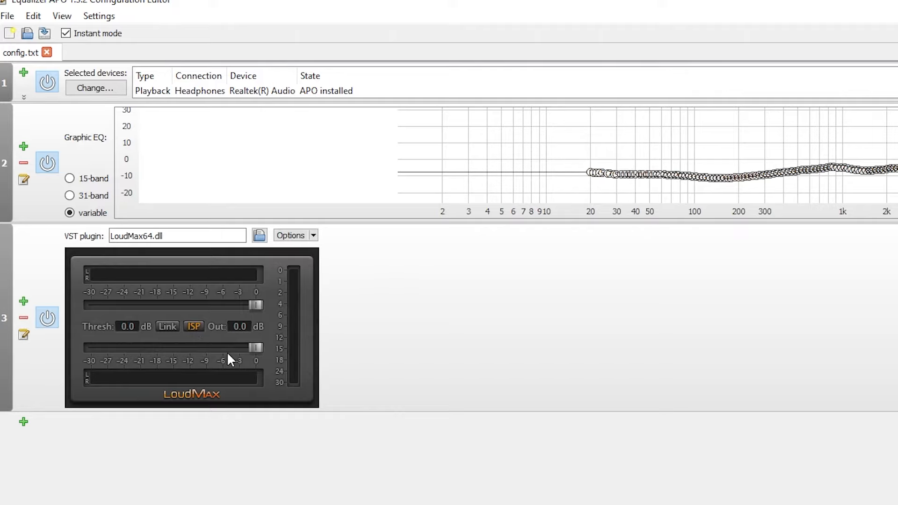
pyautogui.moveTo(254, 305); pyautogui.dragTo(206, 305)
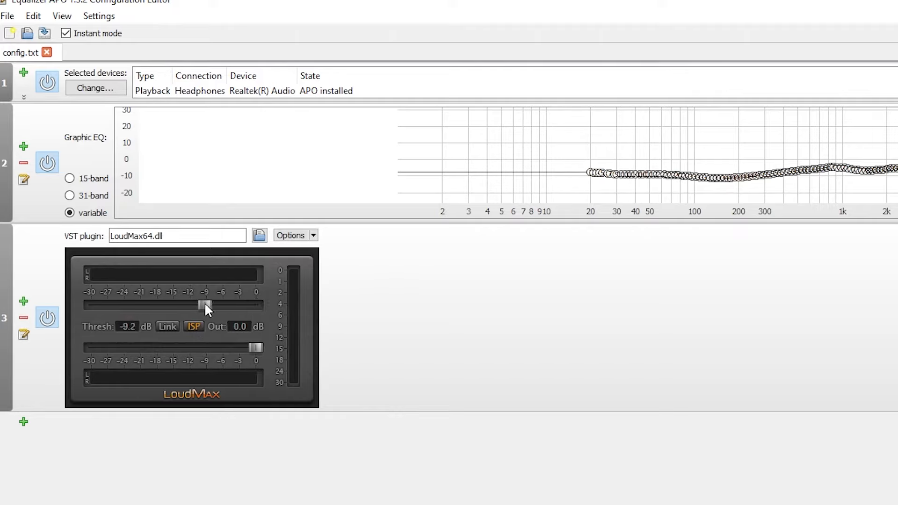
pyautogui.moveTo(206, 304); pyautogui.dragTo(142, 304)
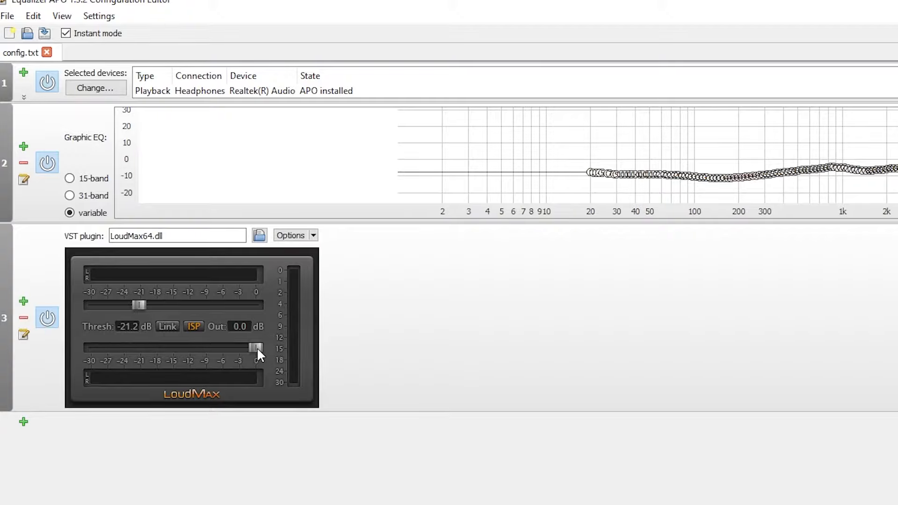
pyautogui.moveTo(254, 348); pyautogui.dragTo(146, 348)
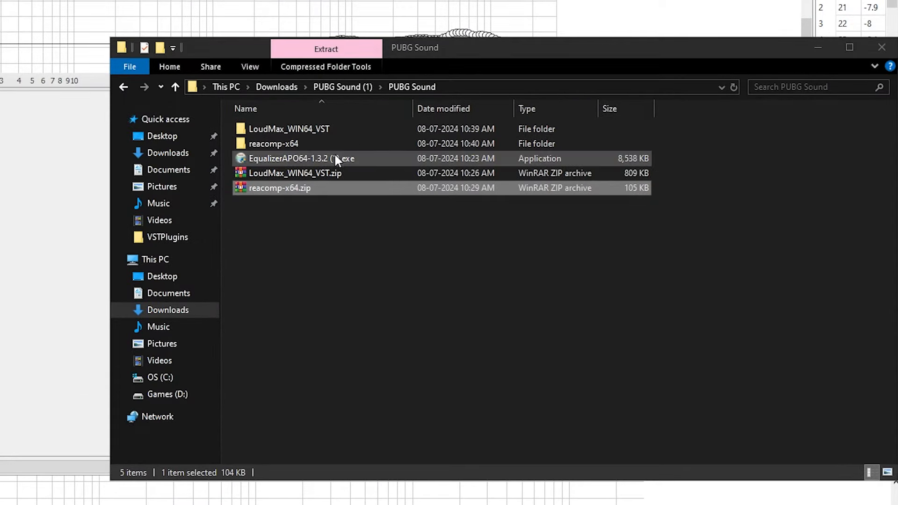
# - Enter the extracted reacomp-x64 folder and head to the OS (C:) drive for VSTPlugins
pyautogui.doubleClick(273, 143)
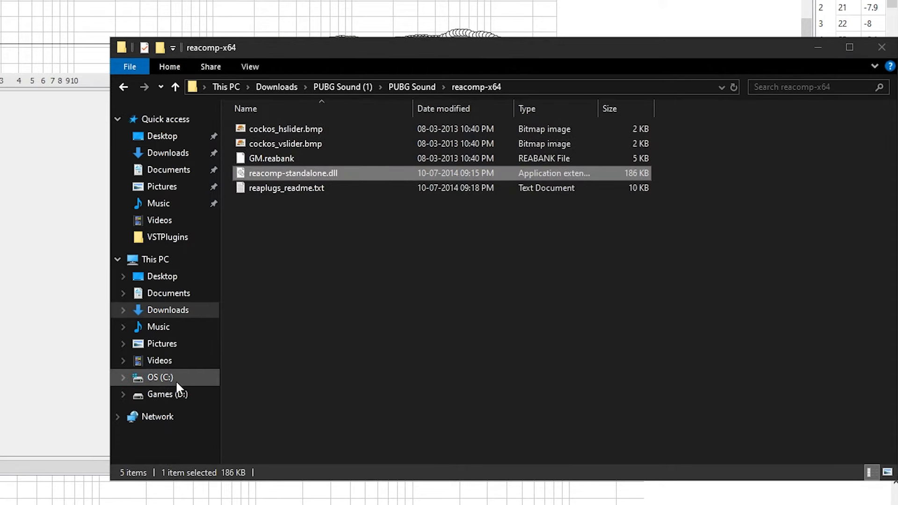
pyautogui.click(159, 377)
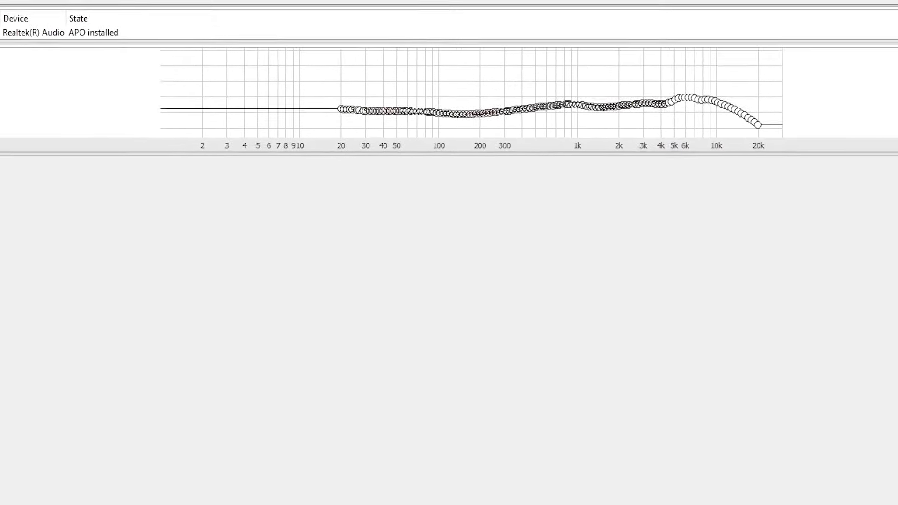
# - Add a VST plugin filter loading reacomp-standalone.dll and enable Limit output
pyautogui.click(20, 226)
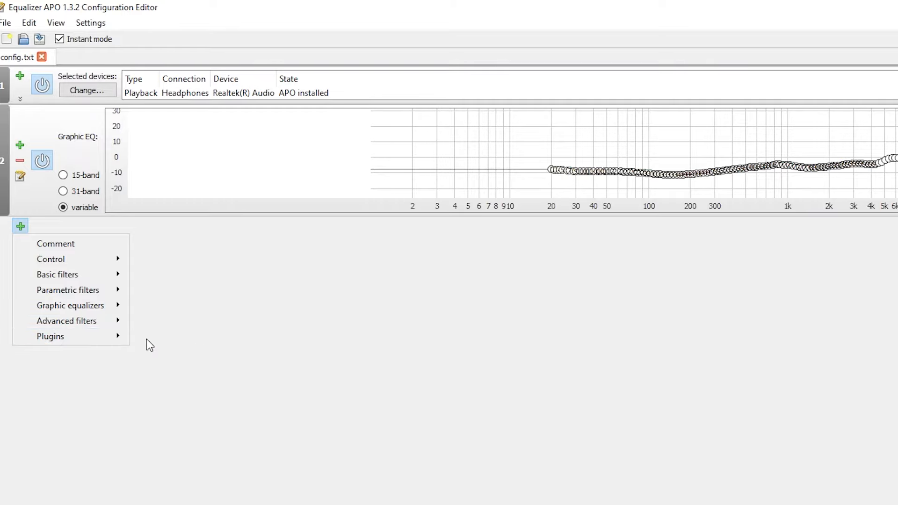
pyautogui.click(50, 336)
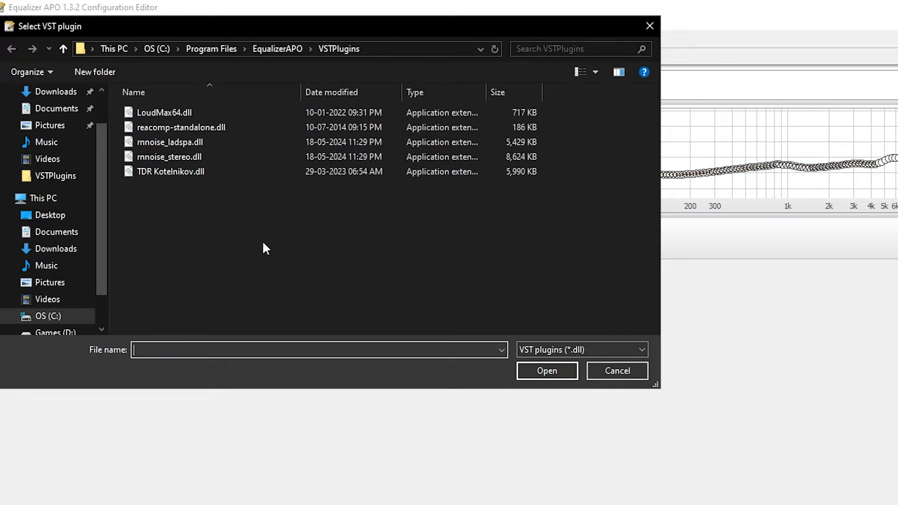
pyautogui.doubleClick(180, 126)
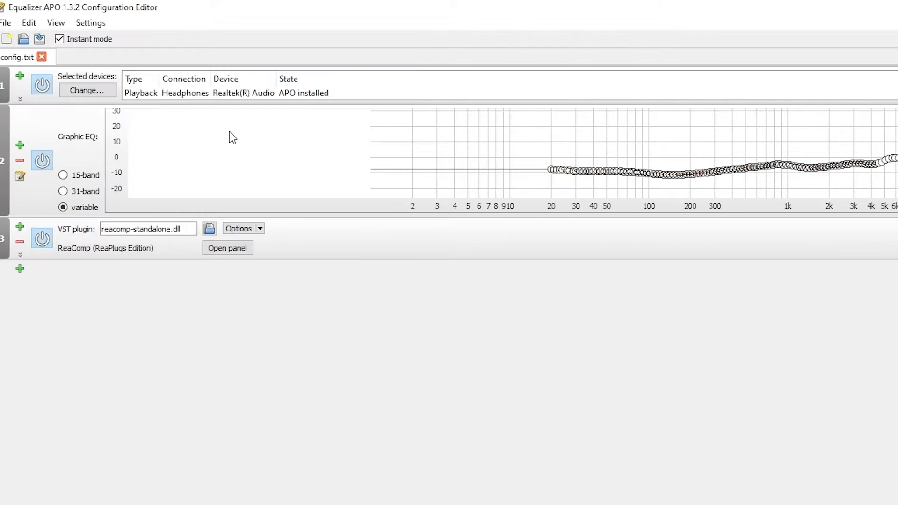
pyautogui.click(226, 247)
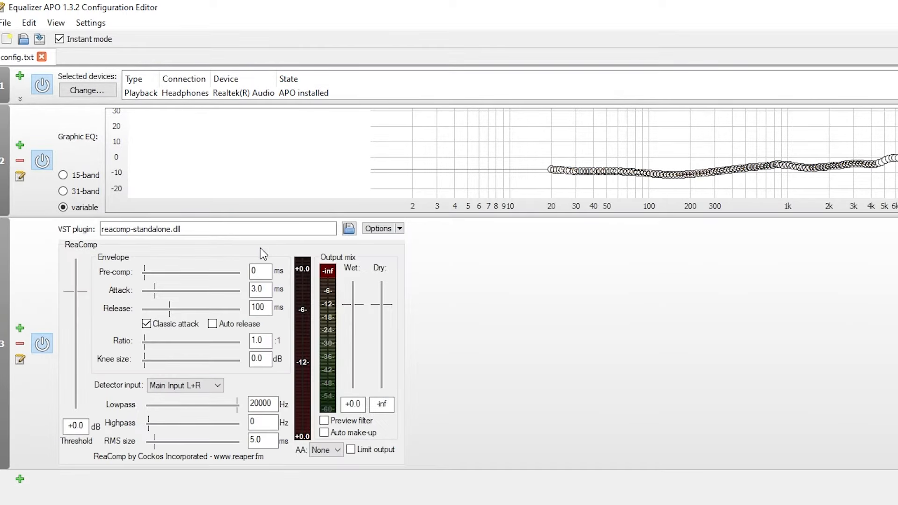
pyautogui.scroll(-3)
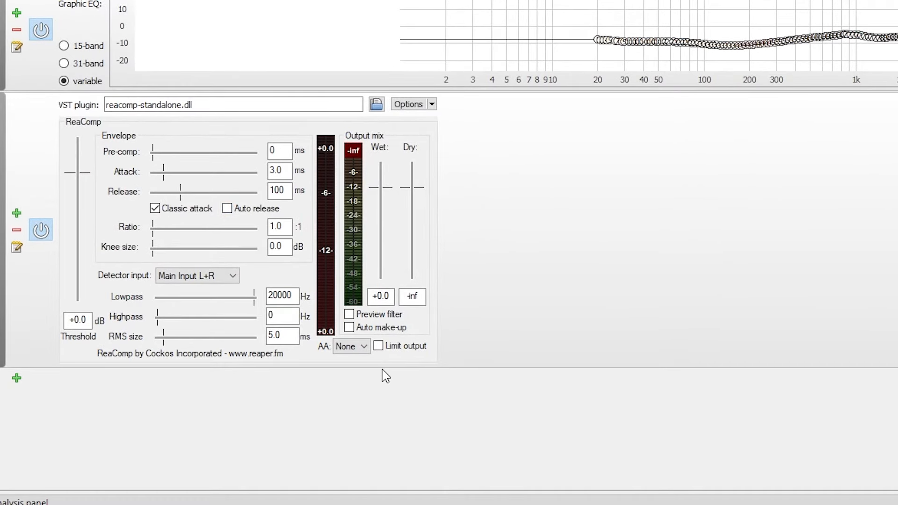
pyautogui.click(377, 346)
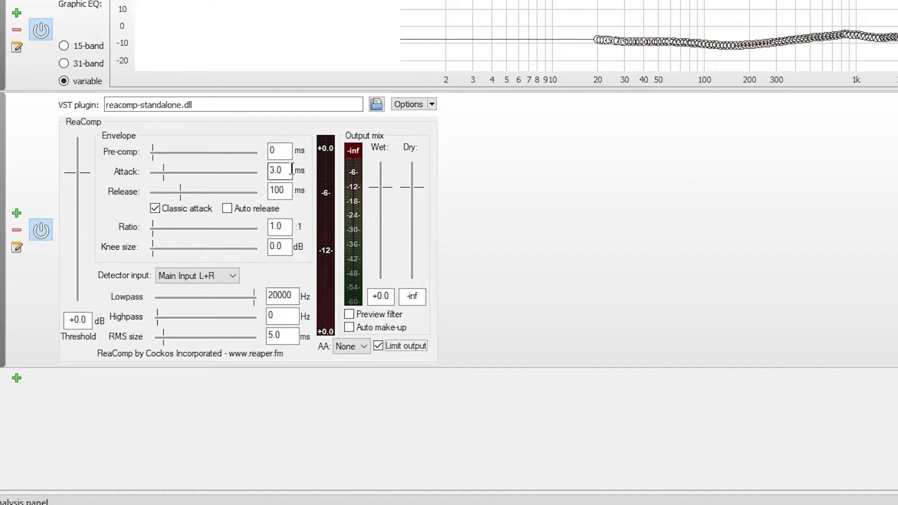
# - Set ReaComp attack 0 ms, release 25 ms, ratio 3:1 and threshold -34.5 dB
pyautogui.tripleClick(280, 171)
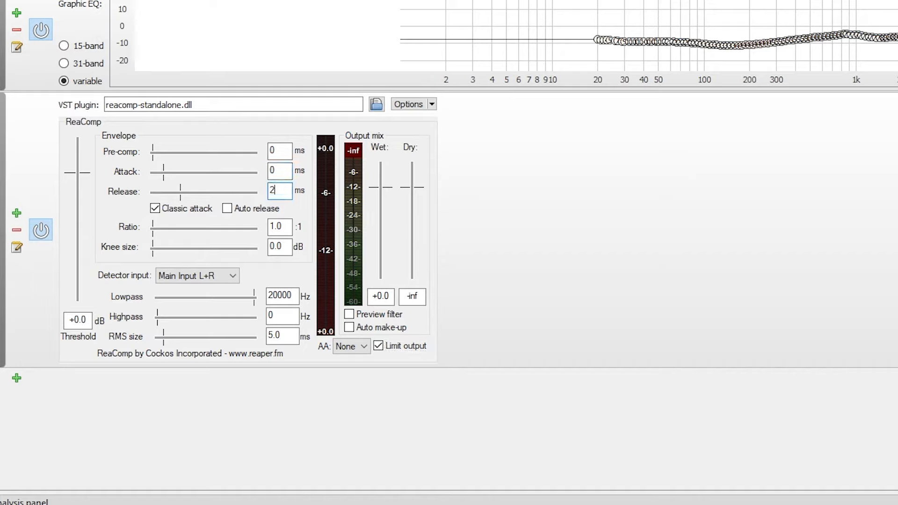
pyautogui.write('5')
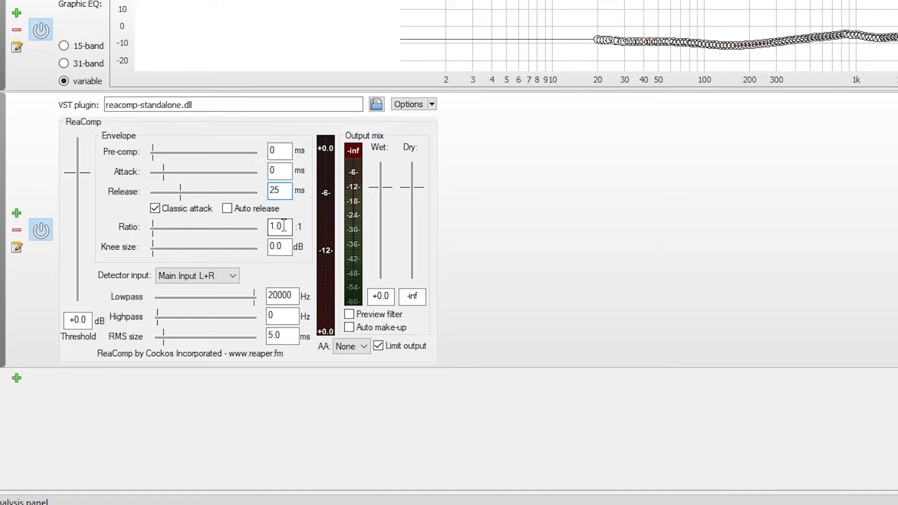
pyautogui.write('3')
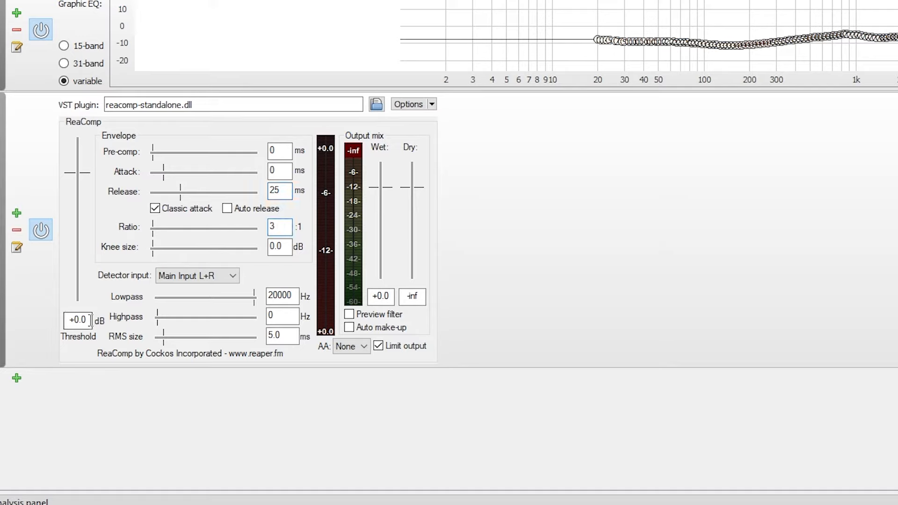
pyautogui.write('-34.5')
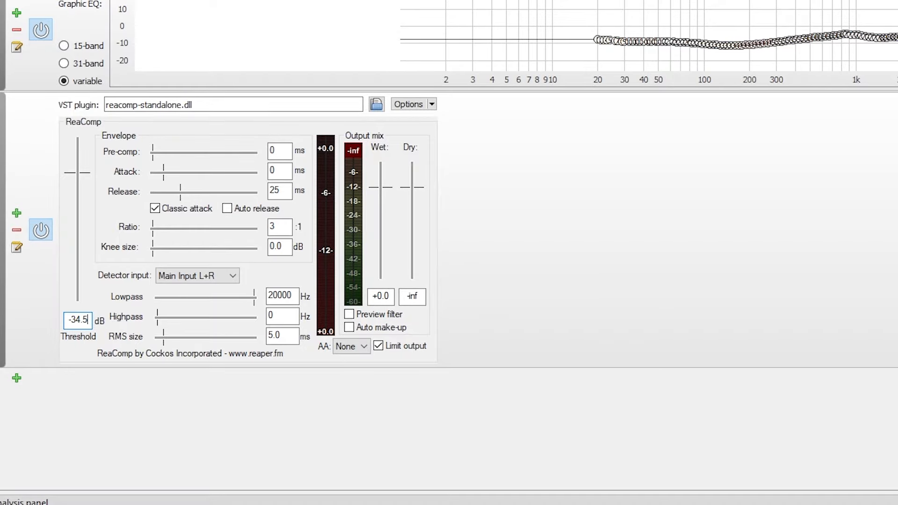
pyautogui.click(381, 296)
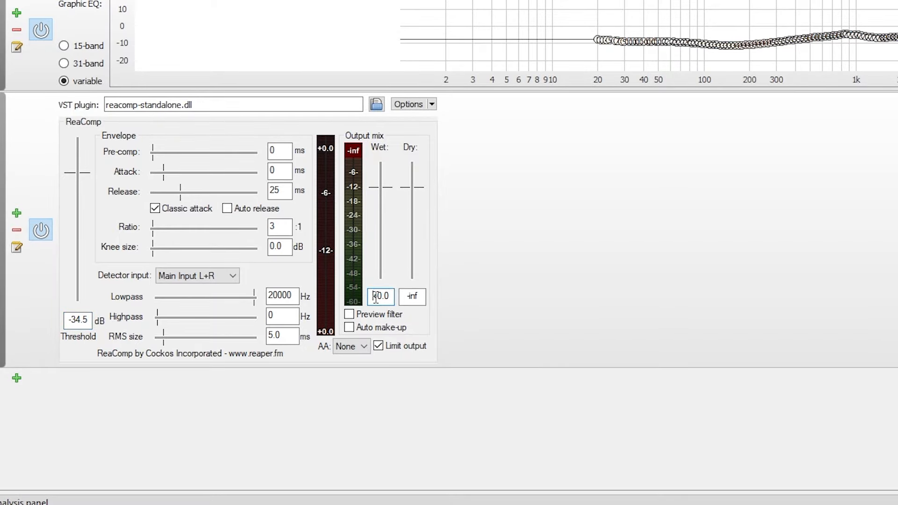